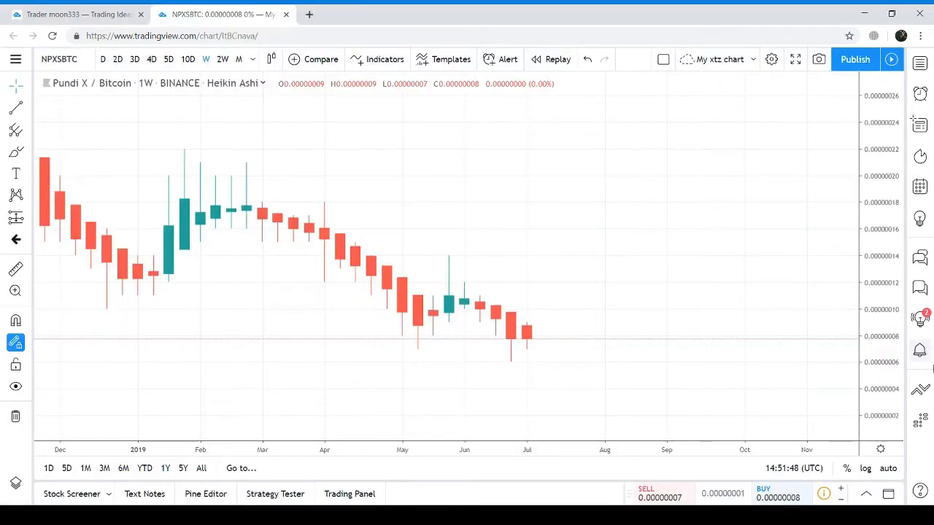
mouse_move(919, 351)
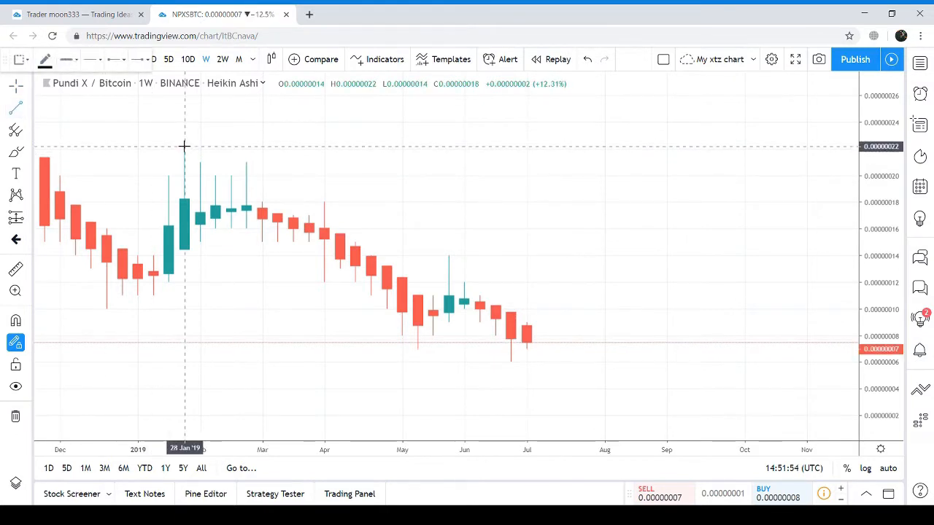
Draw the upper line from the January high and the lower line from the December low, extended right.
left_click_drag(184, 146, 704, 355)
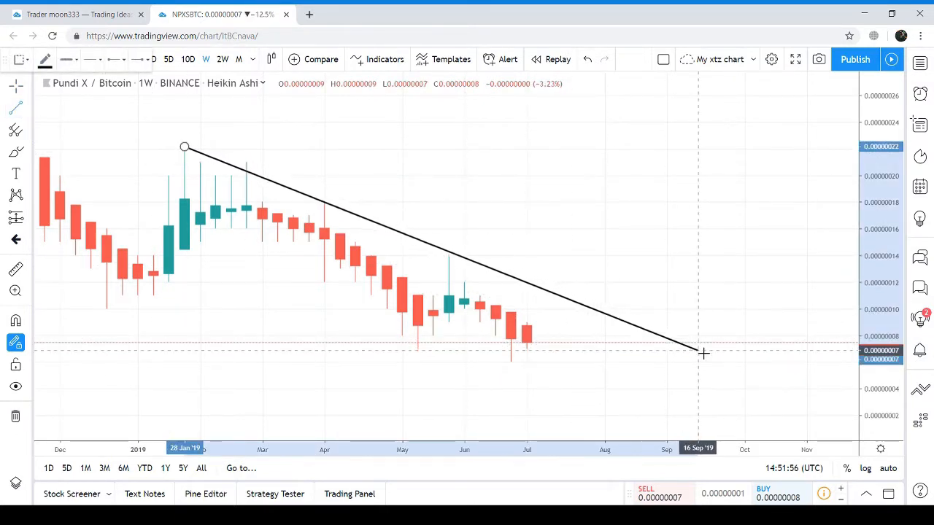
left_click_drag(704, 354, 708, 359)
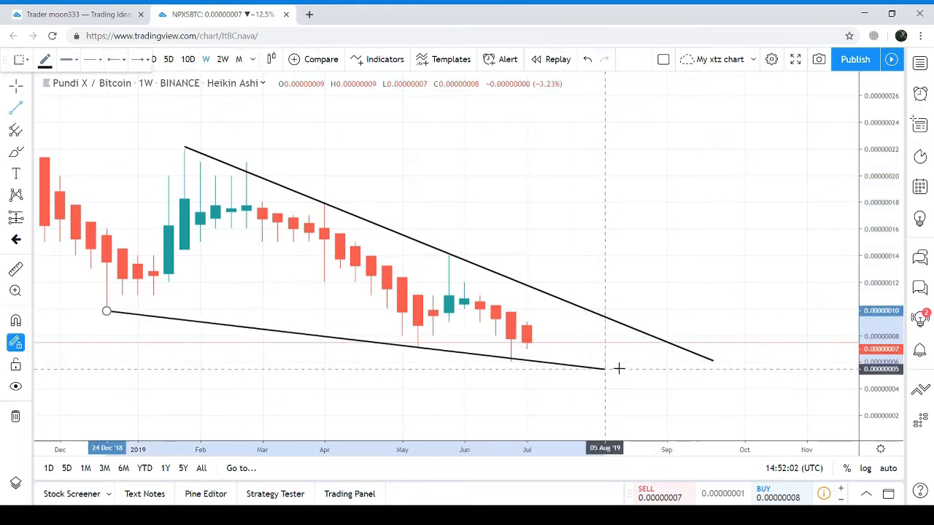
left_click_drag(619, 368, 777, 388)
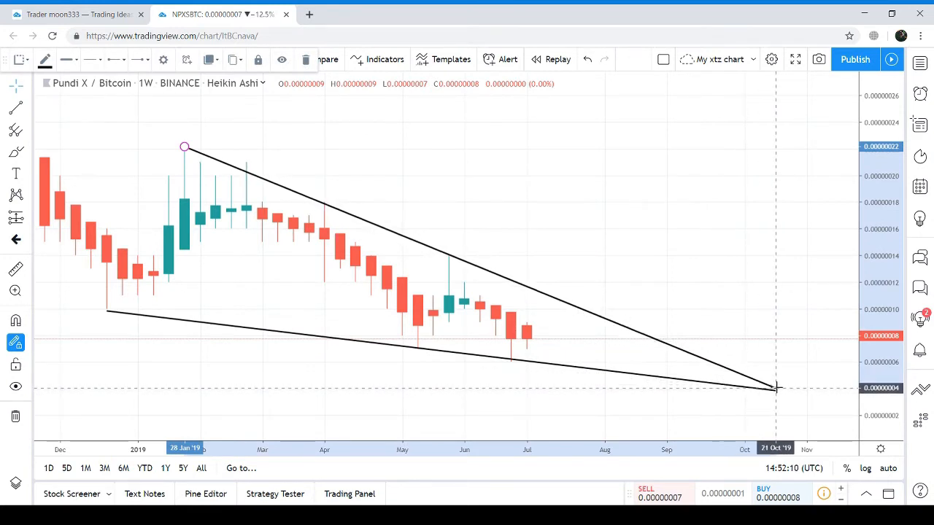
mouse_move(646, 292)
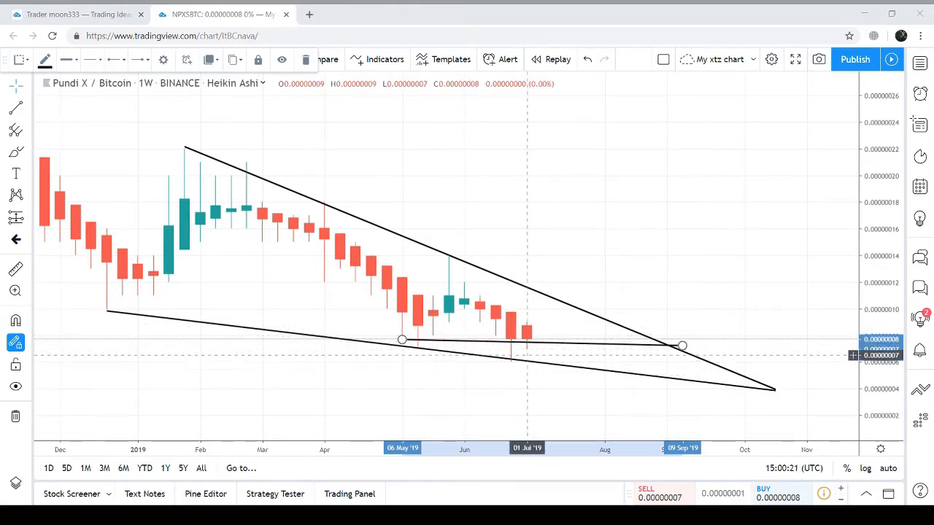
mouse_move(497, 339)
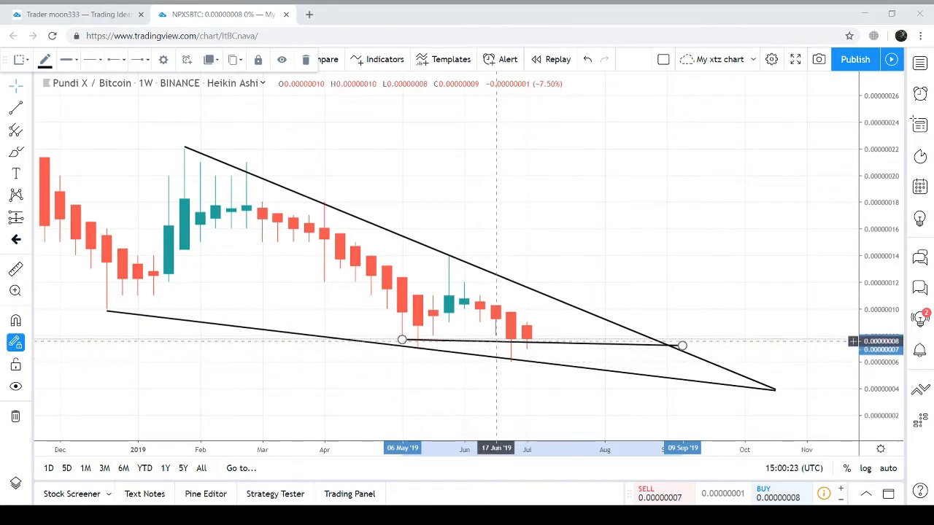
mouse_move(510, 347)
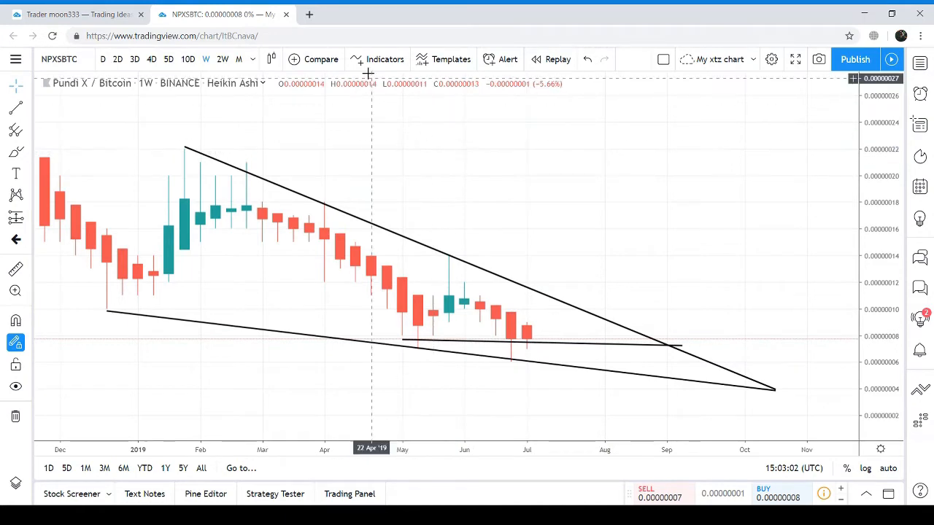
Choose the Fixed Range Volume Profile indicator from the Indicators list.
left_click(376, 59)
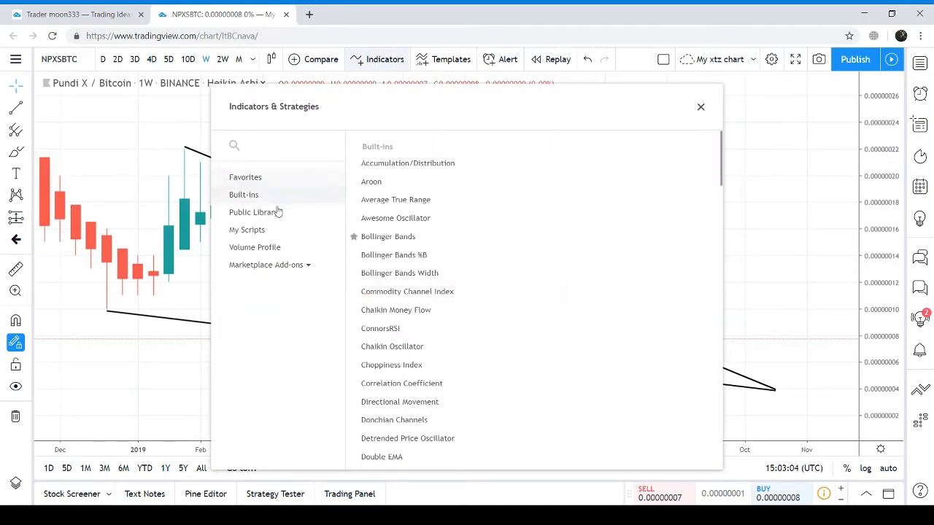
left_click(254, 247)
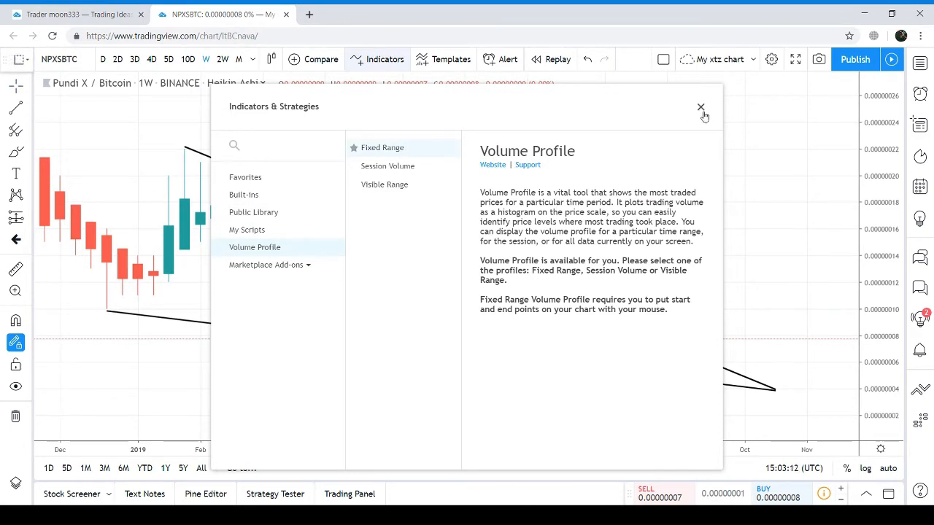
left_click(701, 108)
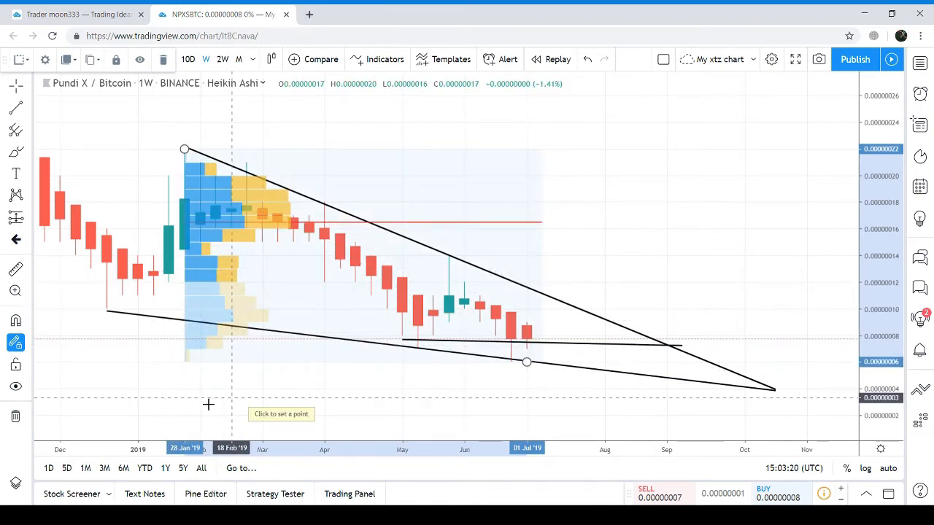
mouse_move(260, 299)
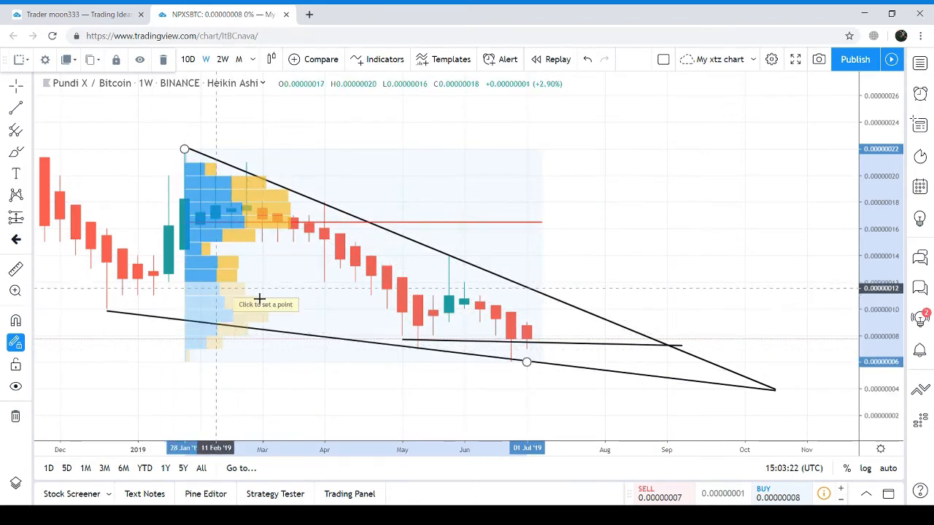
mouse_move(207, 305)
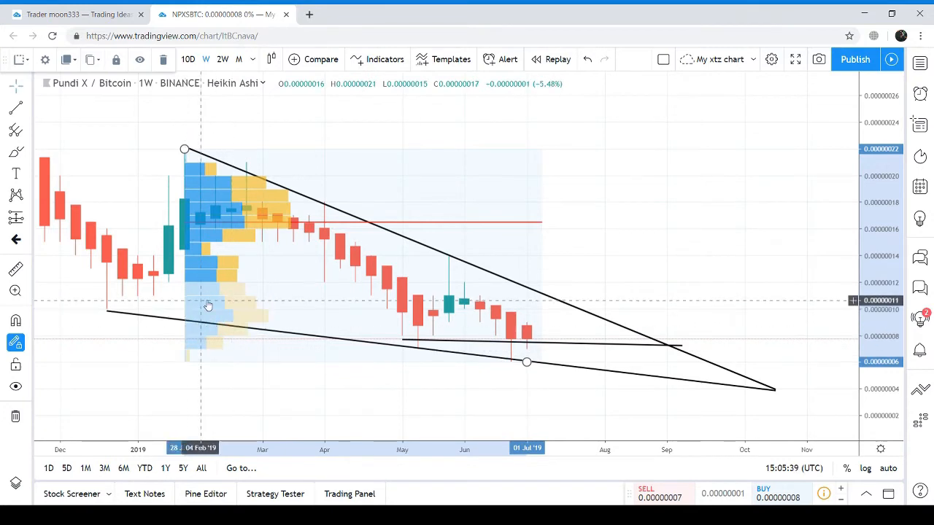
Search 'rsi' and add the Relative Strength Index as a pane below the chart.
left_click(386, 59)
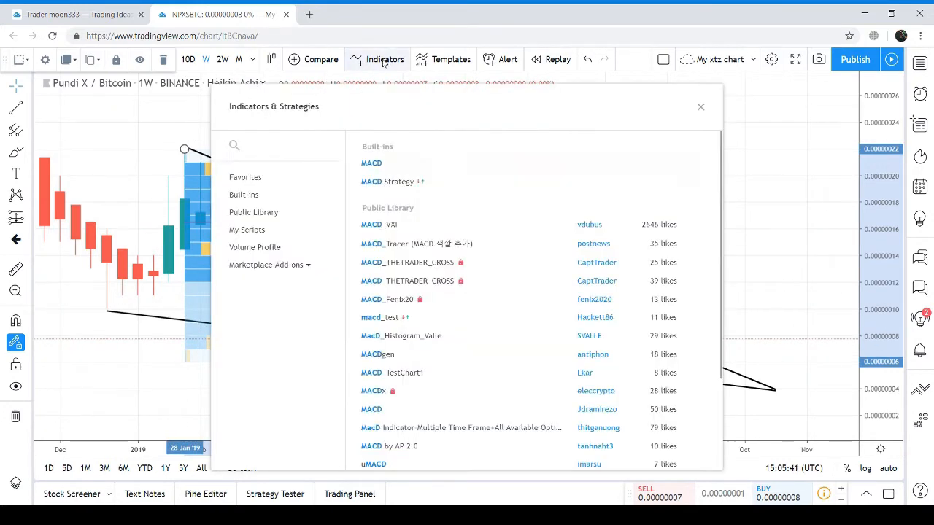
type("rsi")
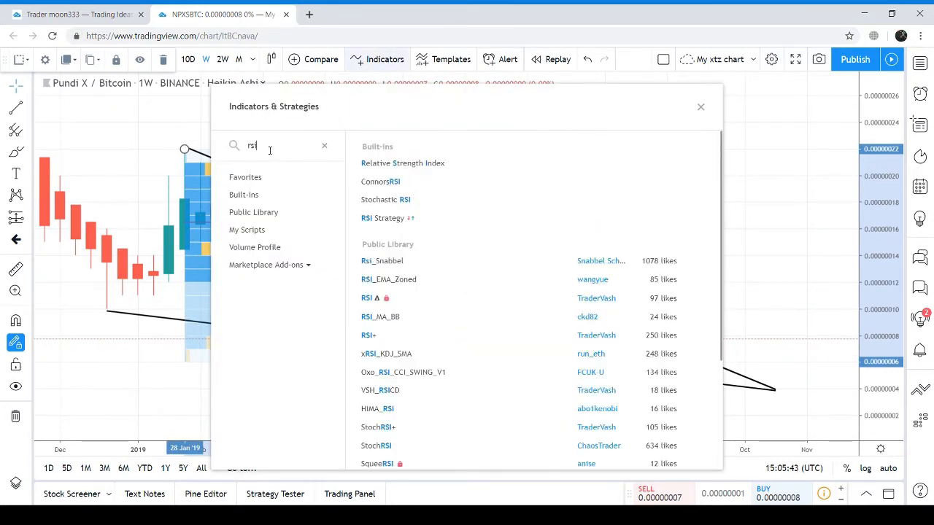
left_click(403, 164)
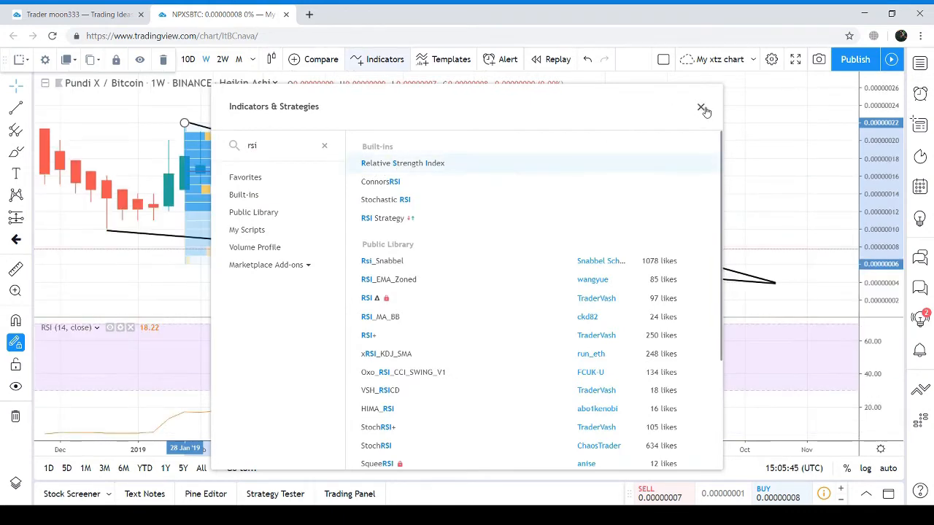
left_click(701, 108)
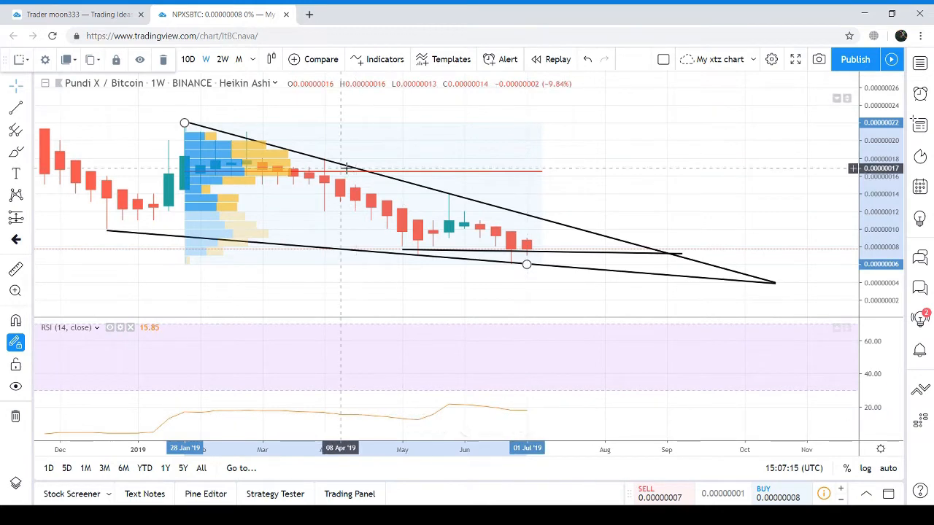
Search 'macd' and add the MACD indicator as another pane below the chart.
left_click(376, 59)
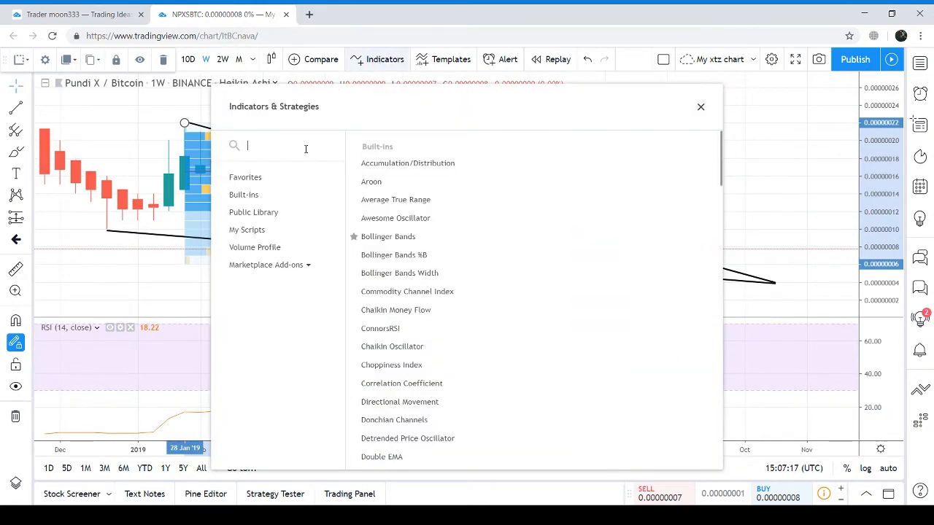
type("macd")
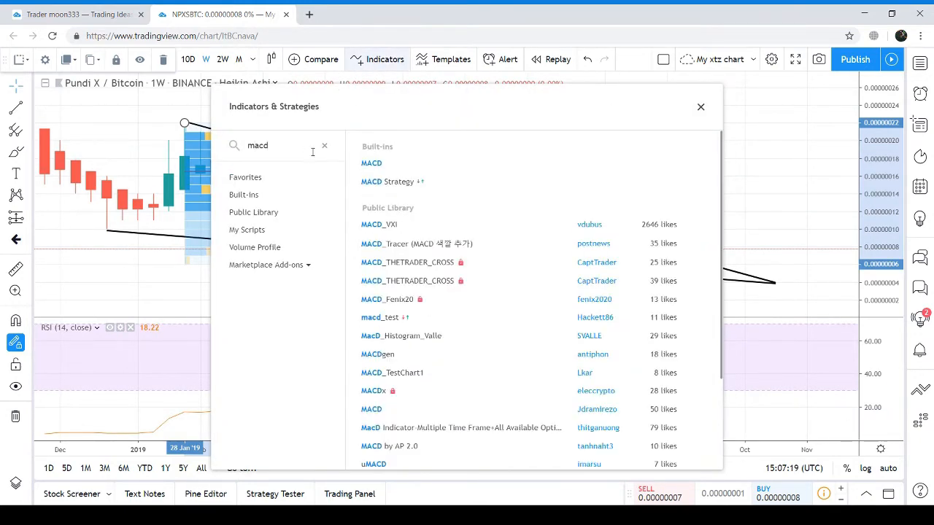
left_click(371, 164)
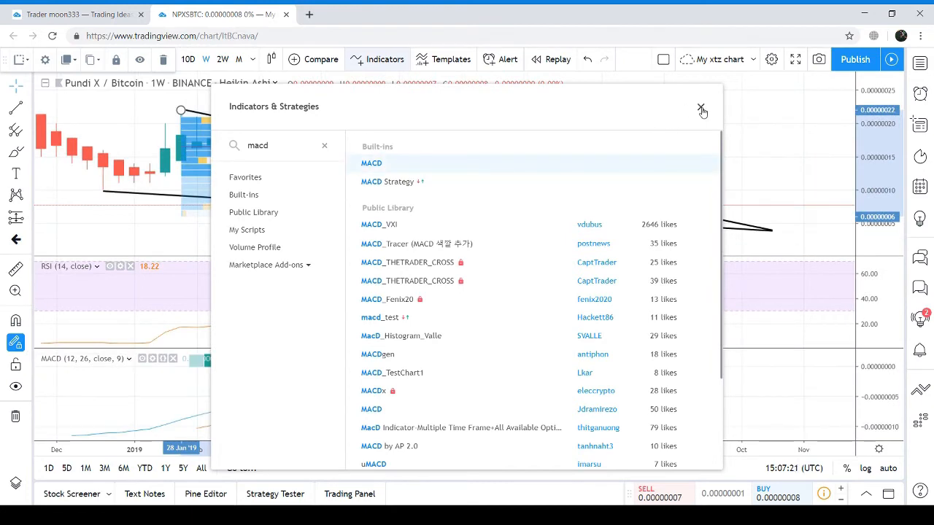
left_click(702, 106)
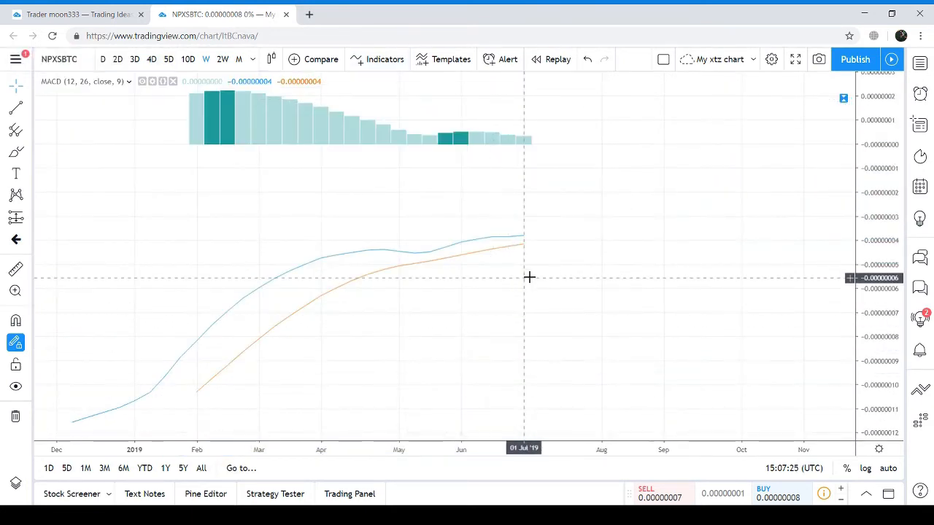
mouse_move(518, 169)
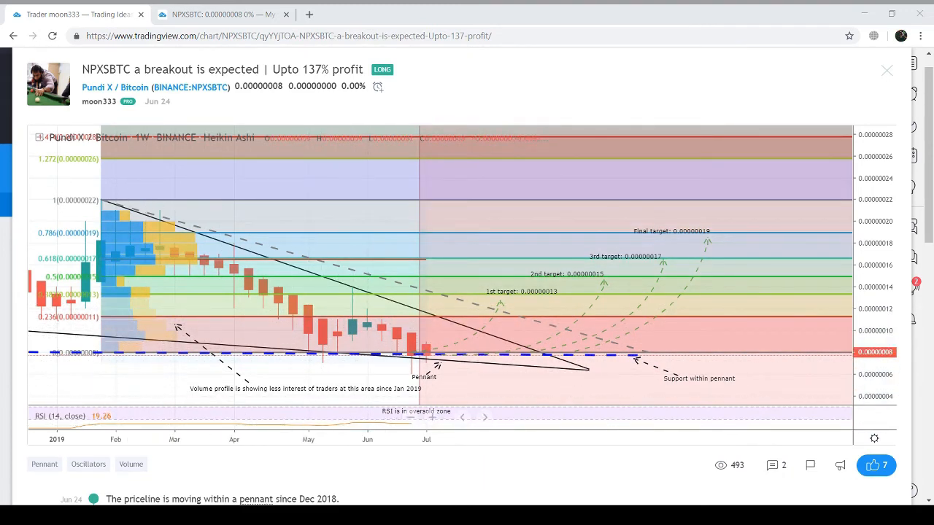
mouse_move(292, 336)
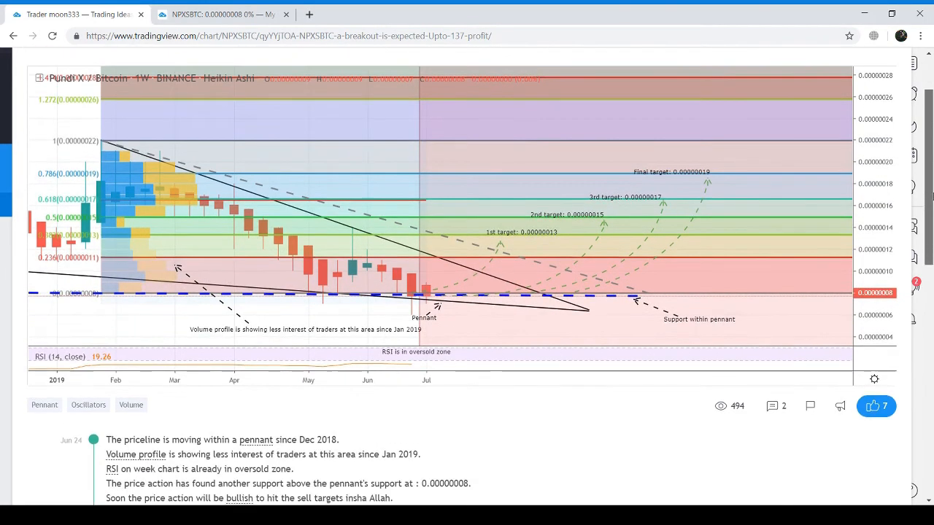
Scroll through the published NPXSBTC breakout idea, then start a new browser tab.
scroll("down", 3)
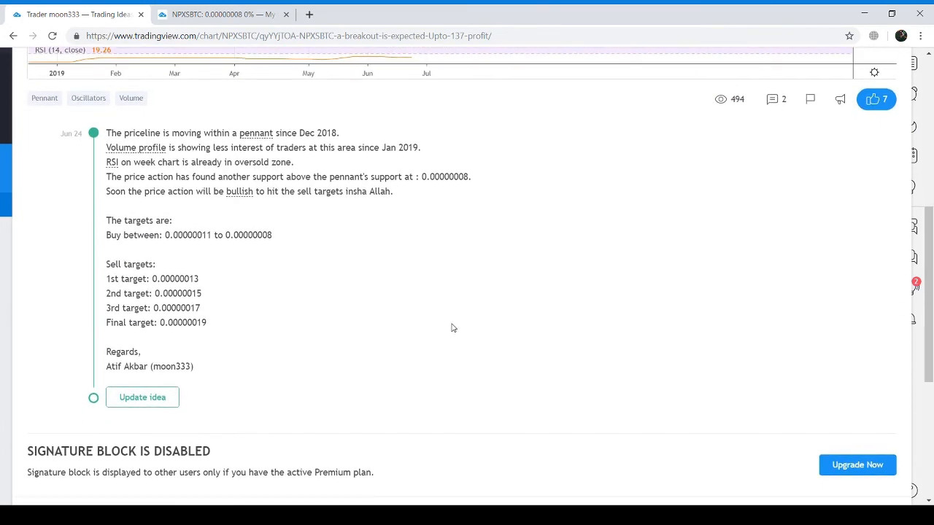
mouse_move(60, 259)
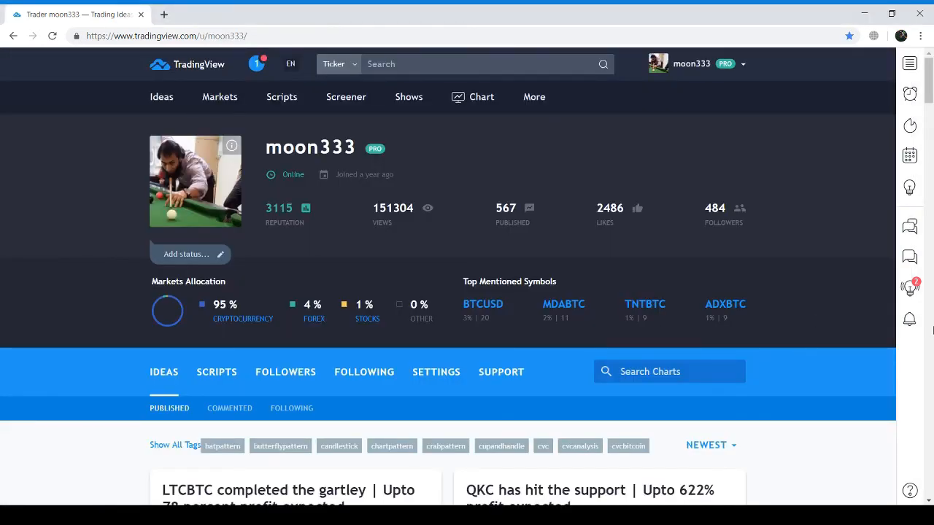
mouse_move(548, 188)
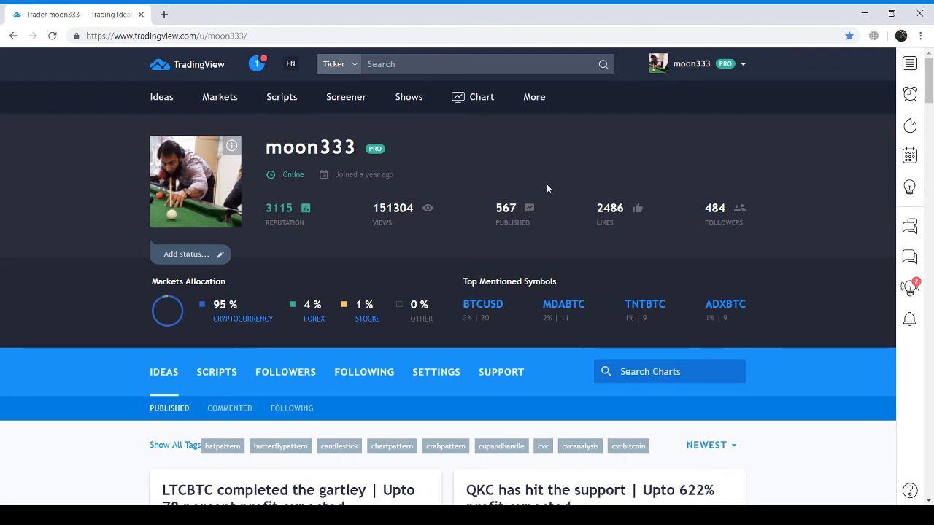
left_click(164, 15)
type("https://coinmarketcap.com")
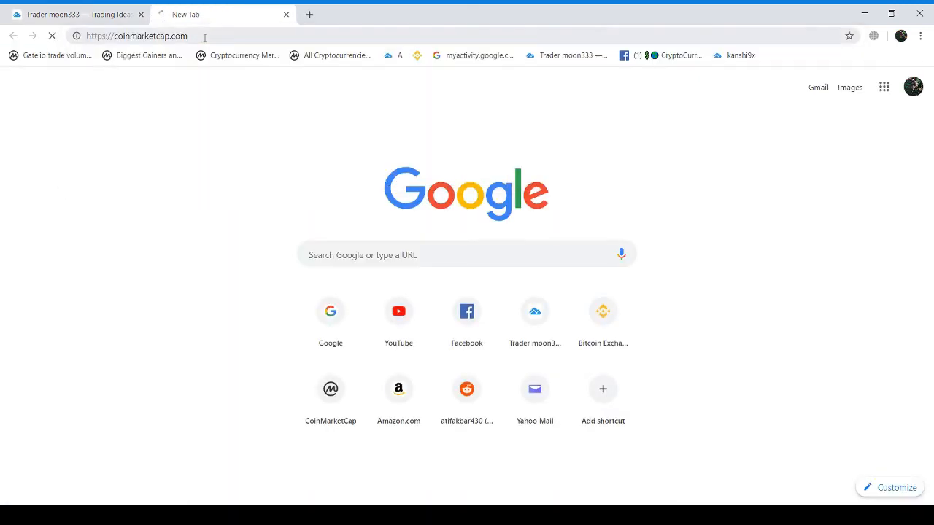
Go to coinmarketcap.com to view the cryptocurrency rankings.
left_click(330, 388)
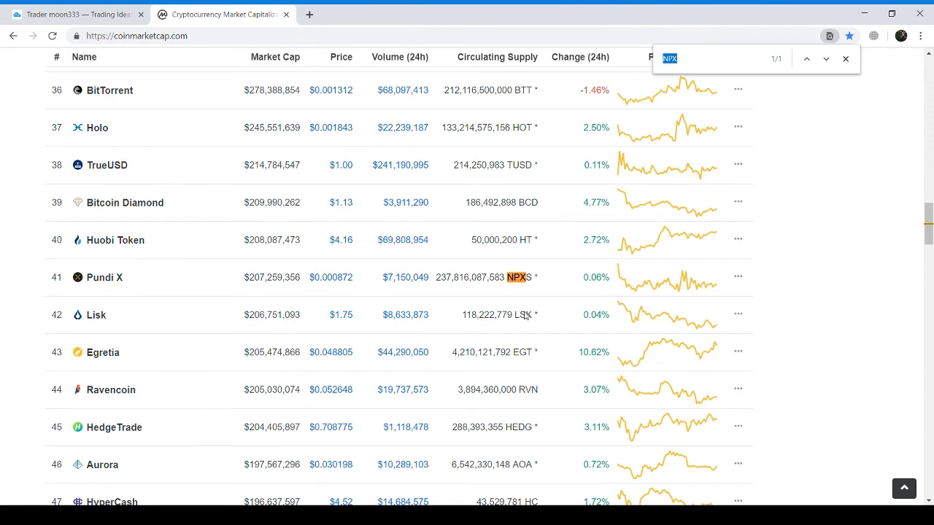
mouse_move(222, 280)
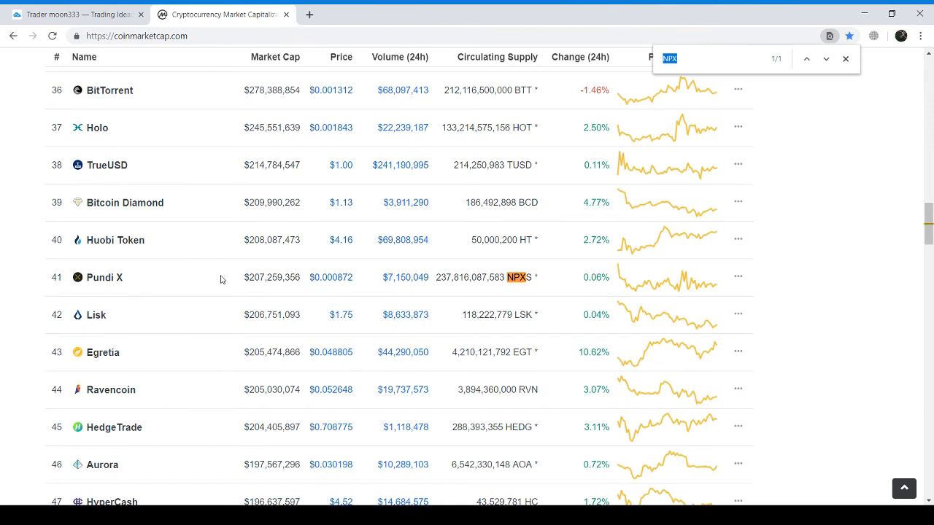